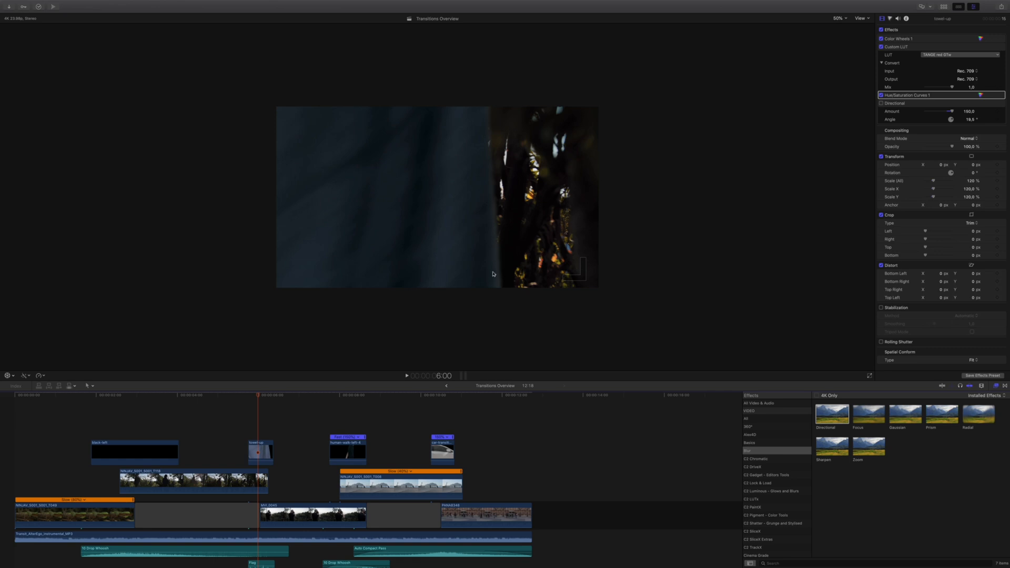
- Select the short overlay clip above the footage to enable its Directional blur
left_click(260, 451)
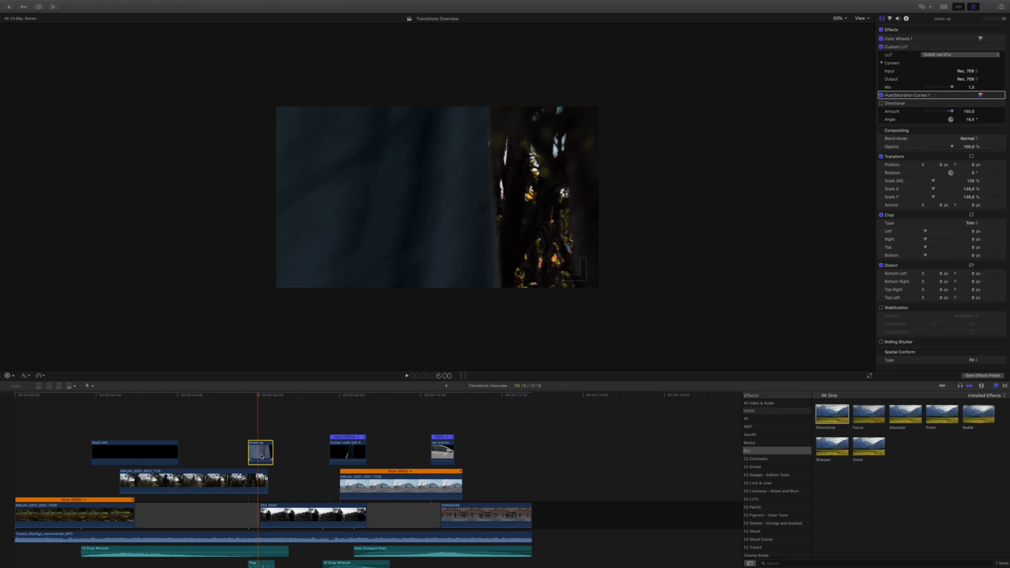
mouse_move(856, 113)
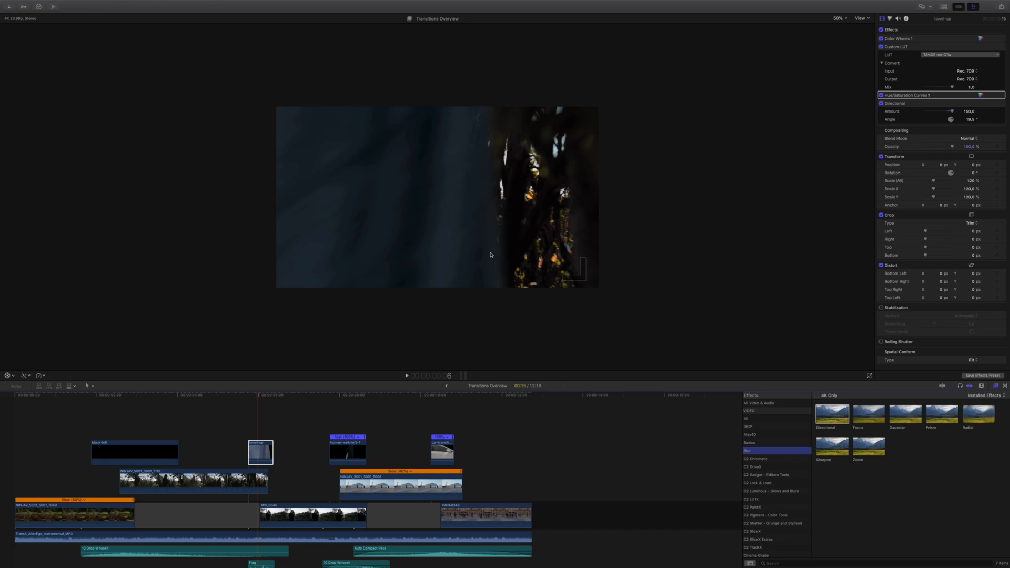
mouse_move(244, 398)
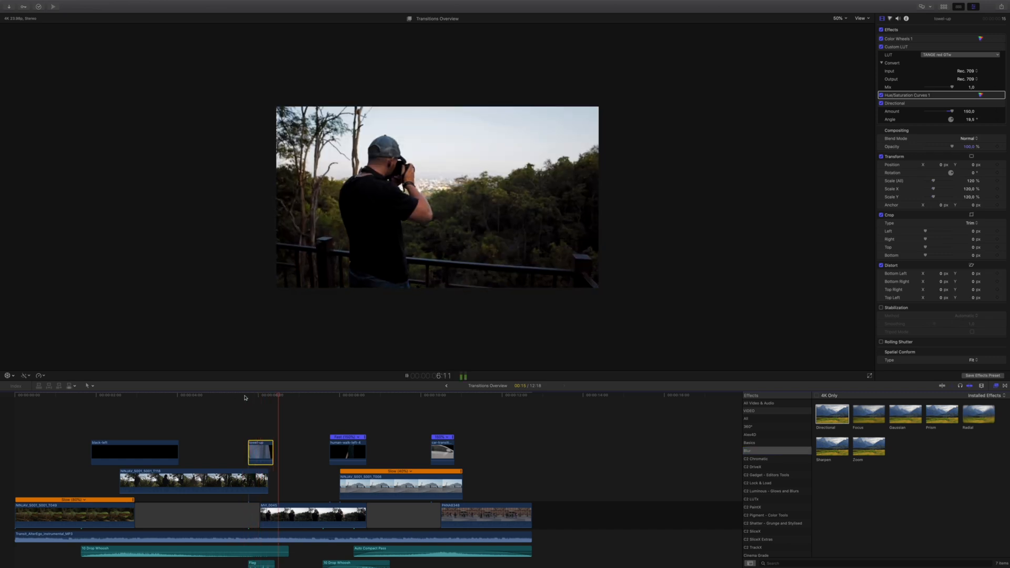
- Select the human-walk-left-4 clip to review its Custom LUT and Directional amount 100
left_click(345, 395)
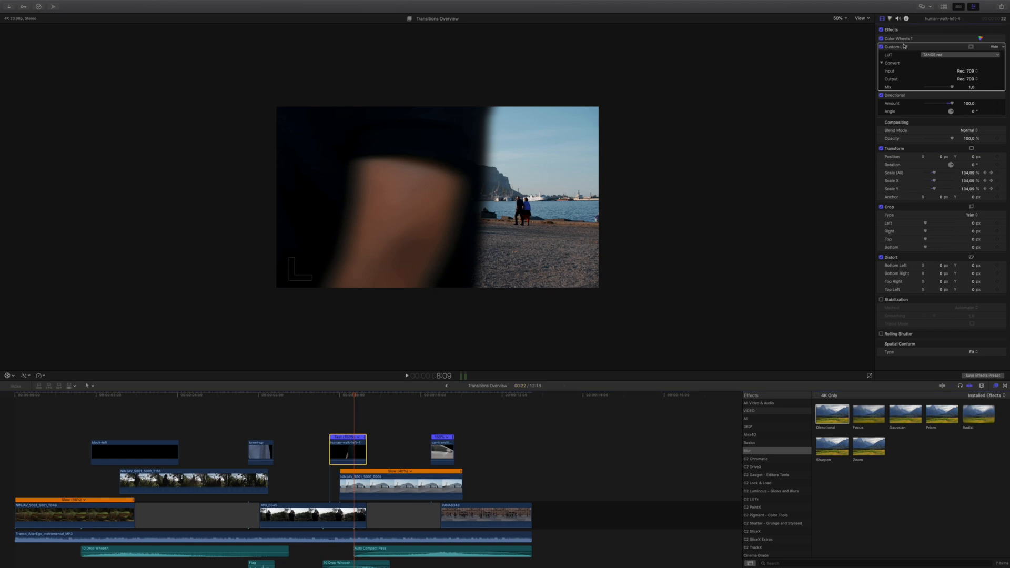
- Select the car-transition-right clip to review its Custom LUT and Directional amount 200
left_click(903, 38)
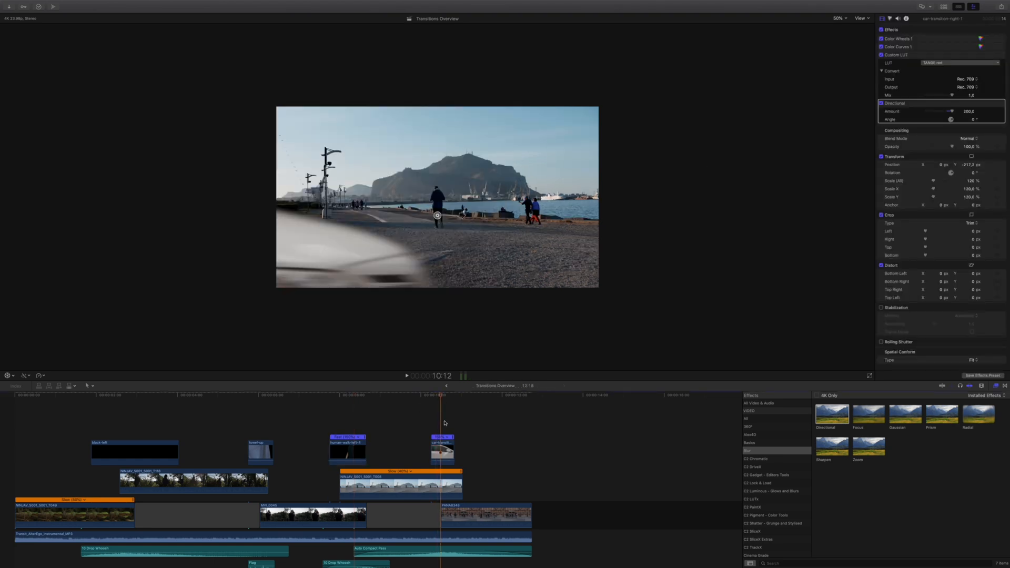
left_click(442, 448)
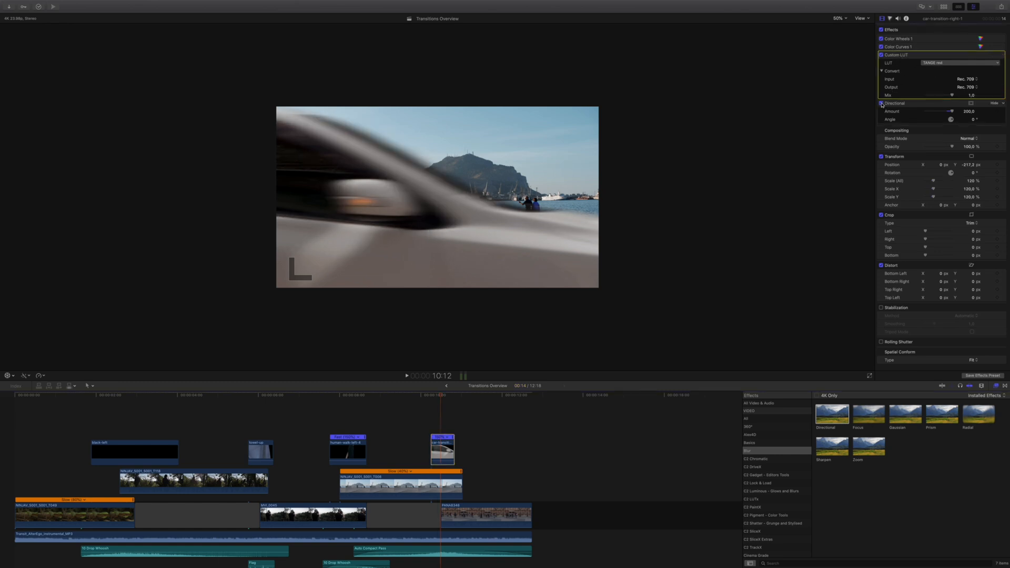
left_click(407, 376)
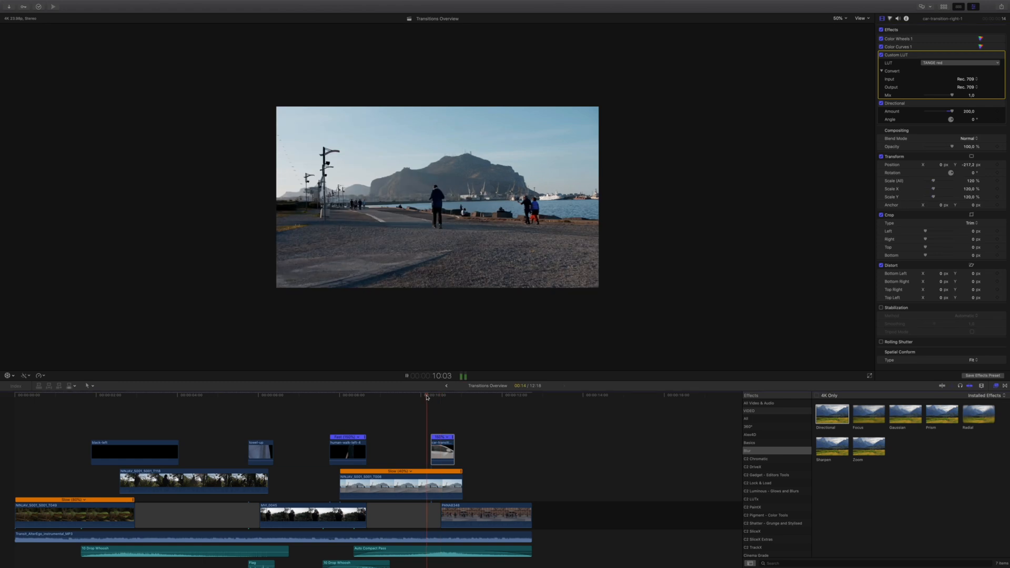